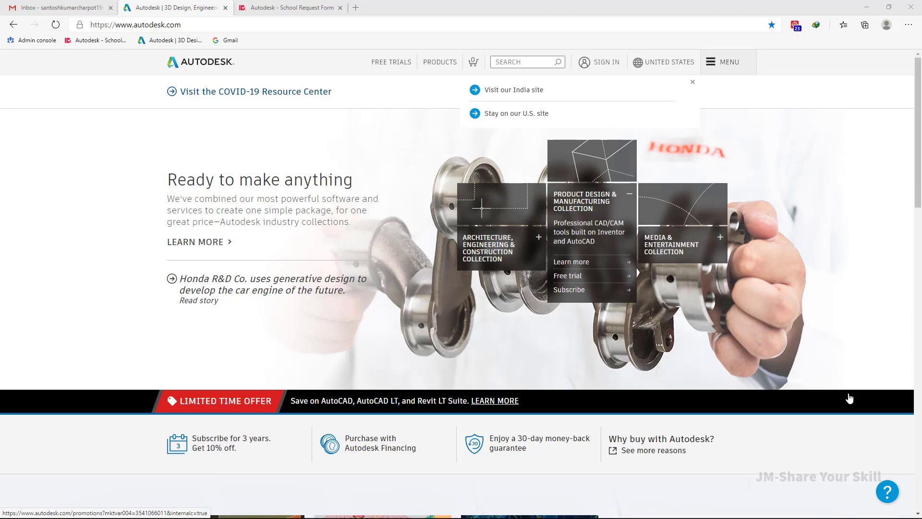
mouse_move(428, 46)
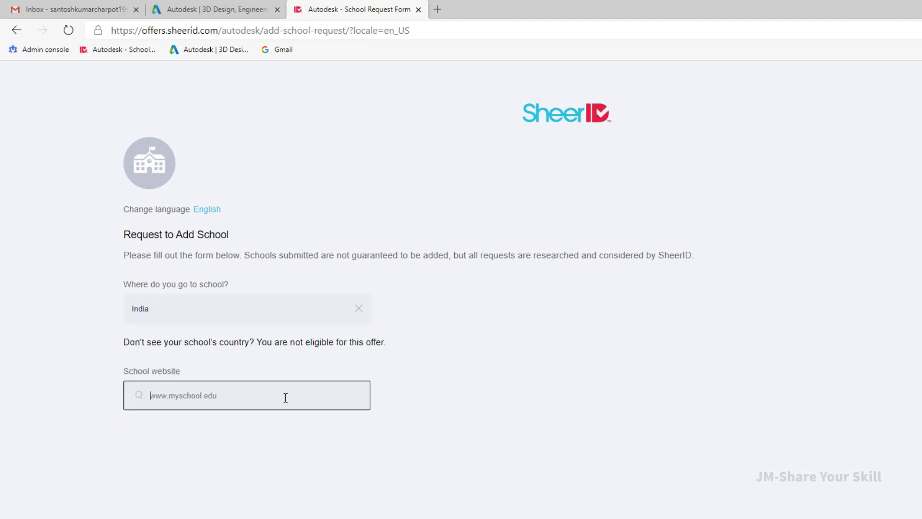
type("www.iot.gnu.ac.in")
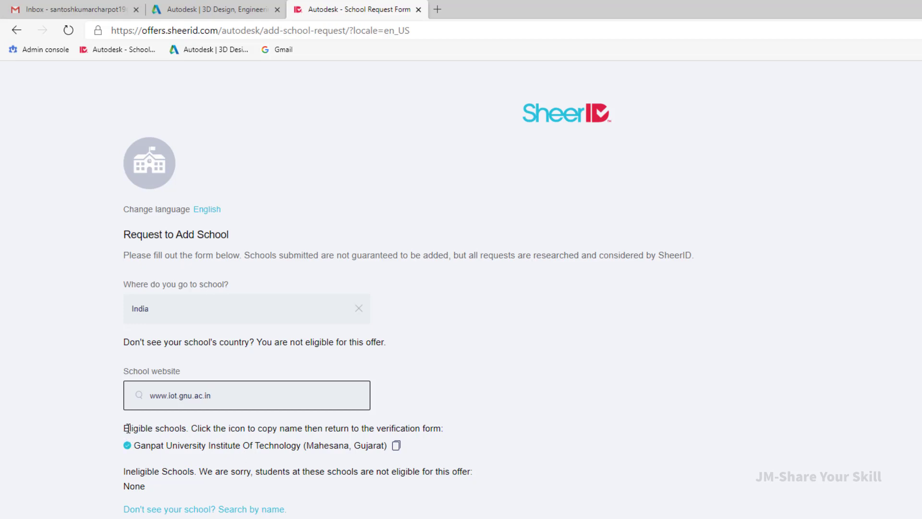
double_click(155, 427)
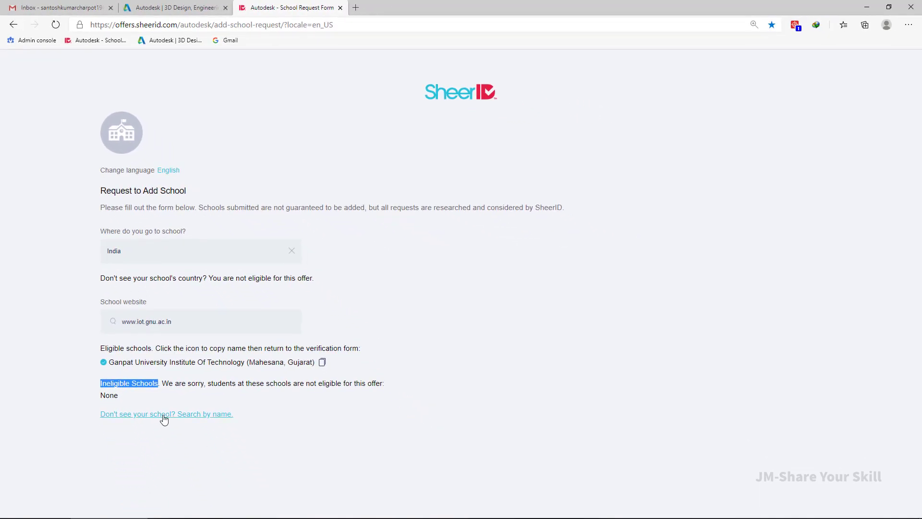
Search an unlisted school name and bring up the request fields for name and email.
left_click(167, 413)
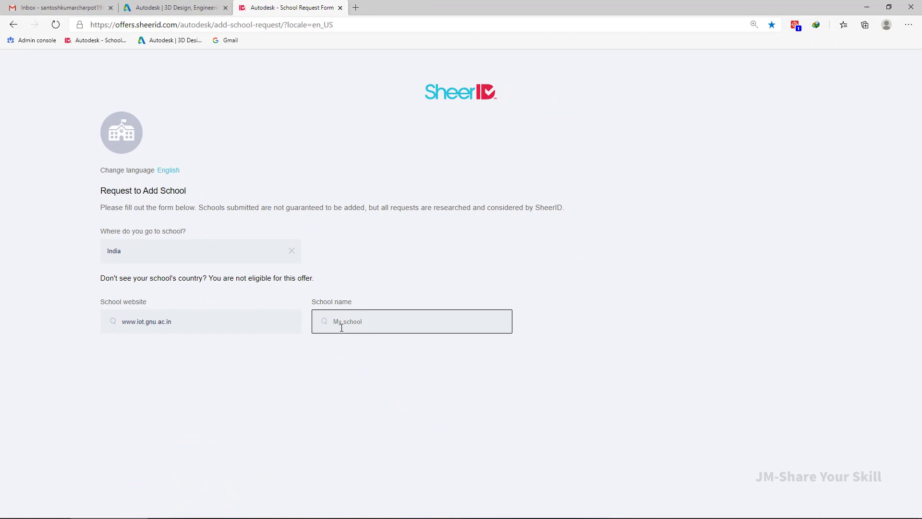
type("jfkdfjlk")
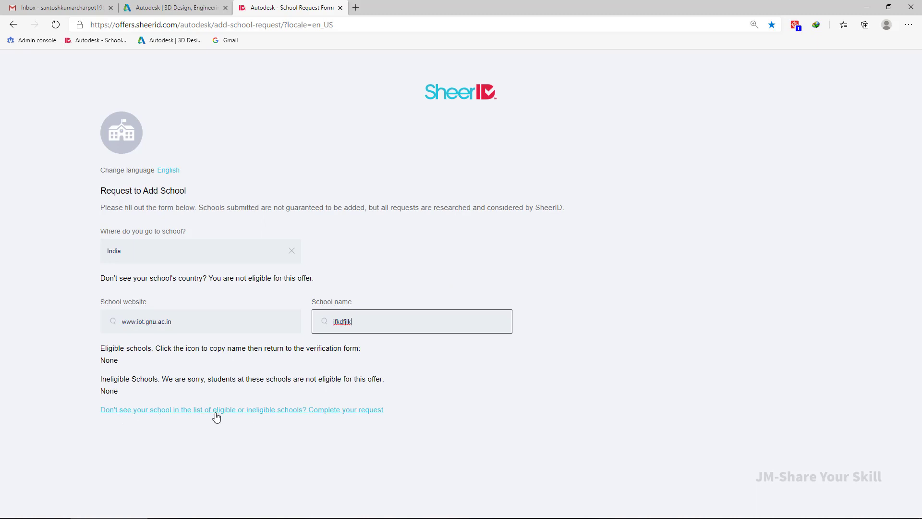
mouse_move(361, 417)
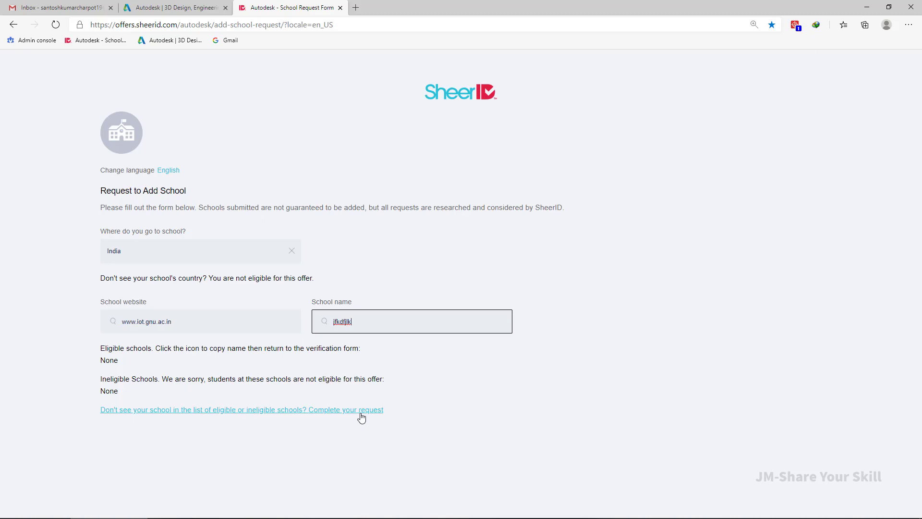
left_click(241, 409)
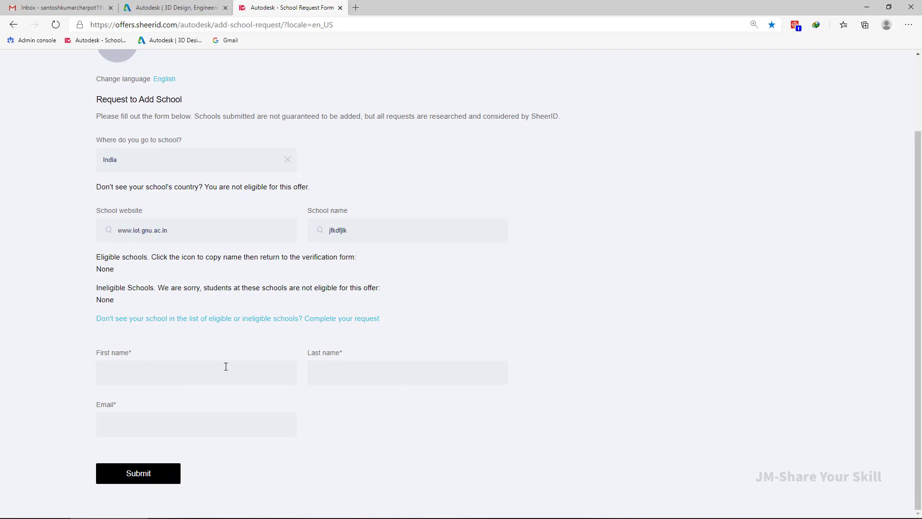
Leave SheerID, reach the Autodesk sign-in page and submit the new account details.
left_click(340, 8)
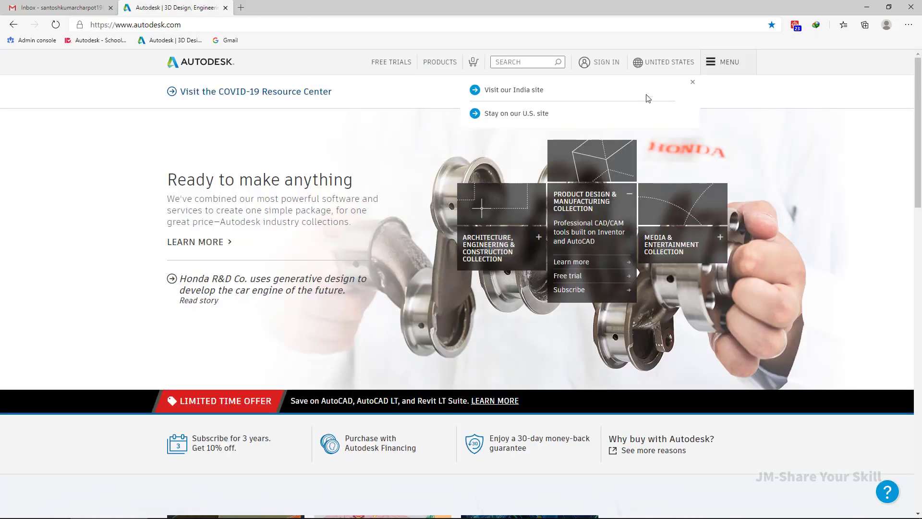
left_click(598, 61)
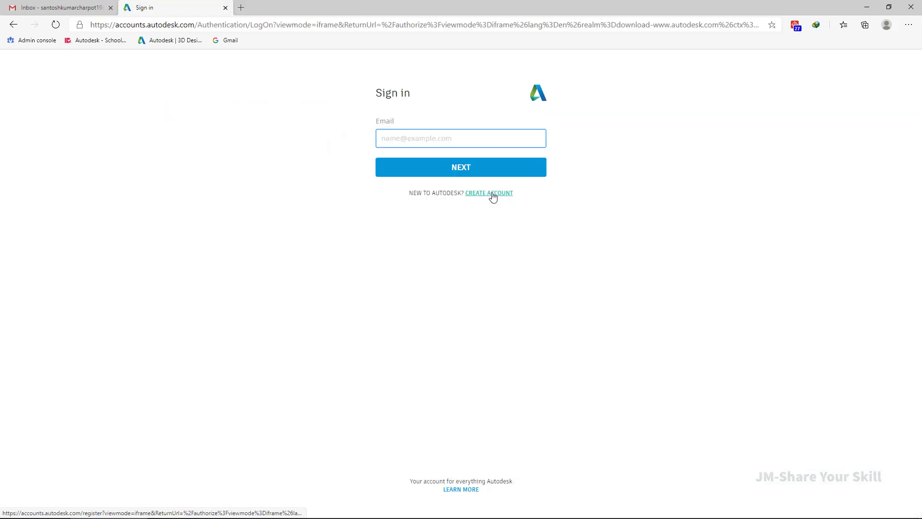
left_click(489, 193)
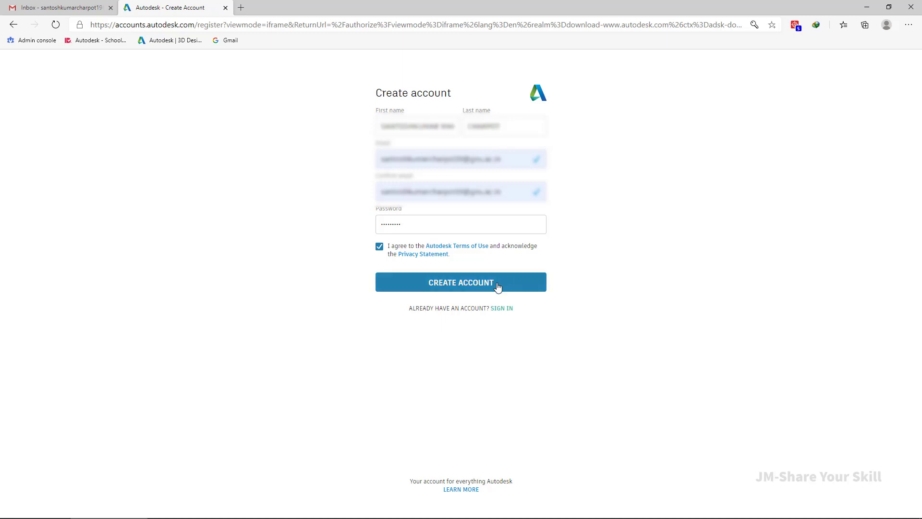
left_click(460, 281)
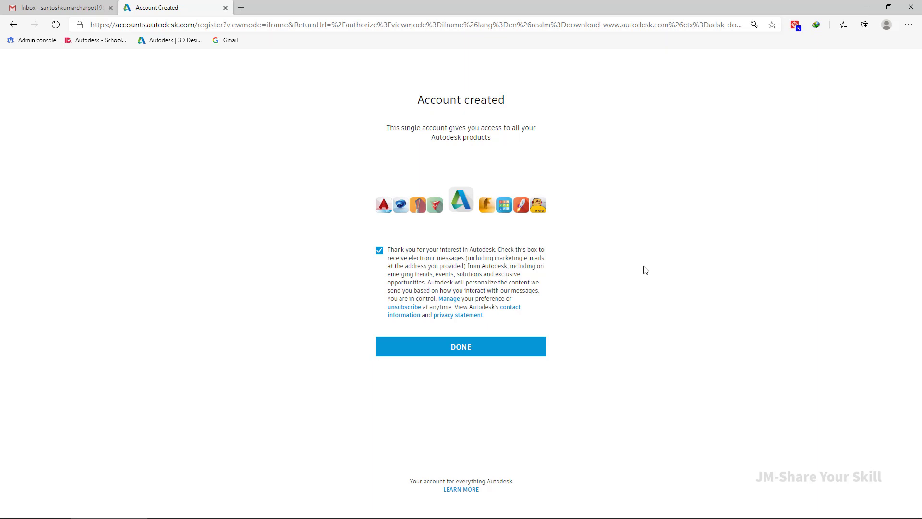
Finish account creation and email verification, returning to the Autodesk home page.
left_click(58, 7)
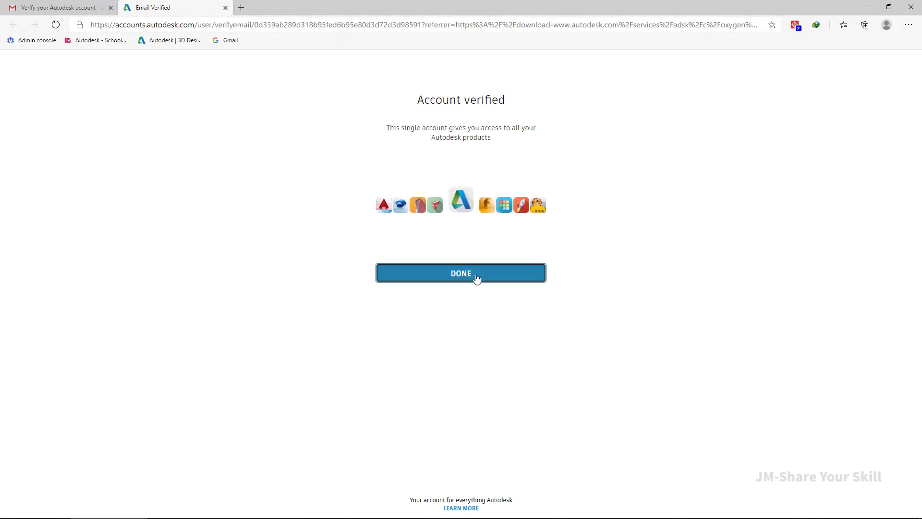
left_click(460, 272)
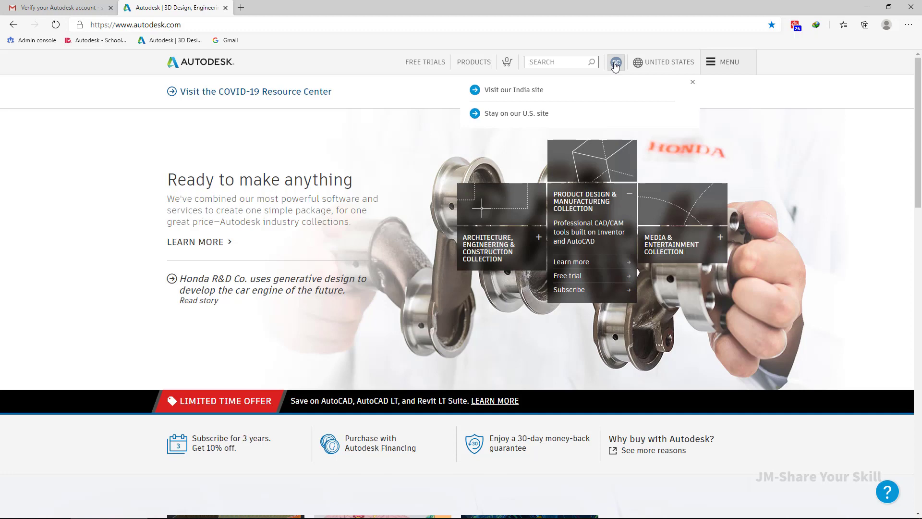
Navigate via Support & learning to the Students & educators Get Products page.
left_click(614, 61)
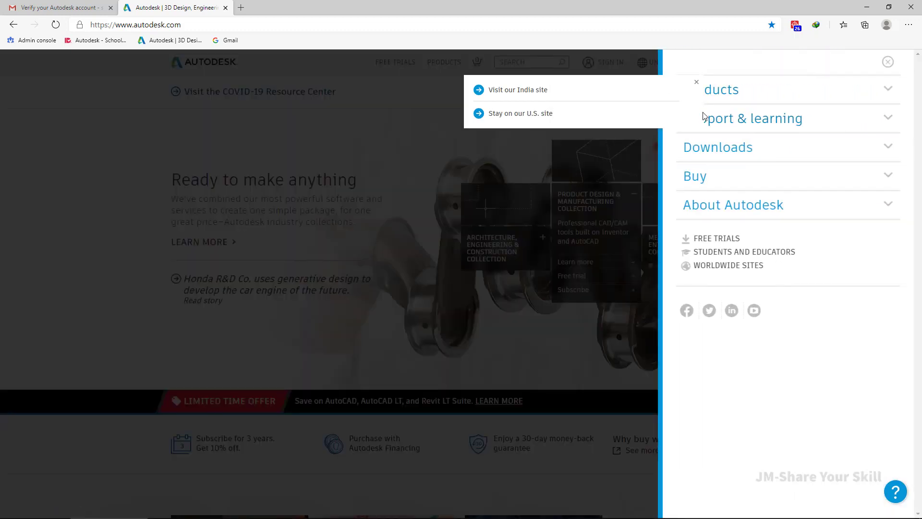
left_click(743, 118)
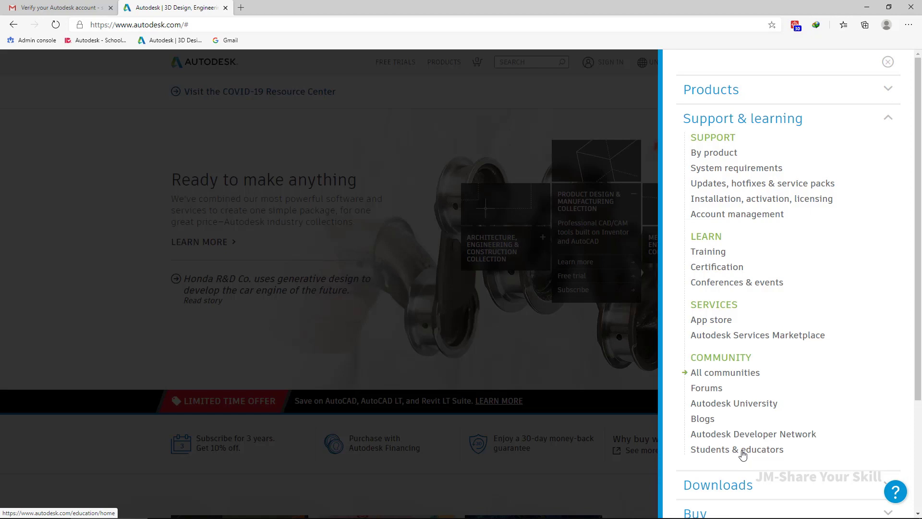
left_click(736, 449)
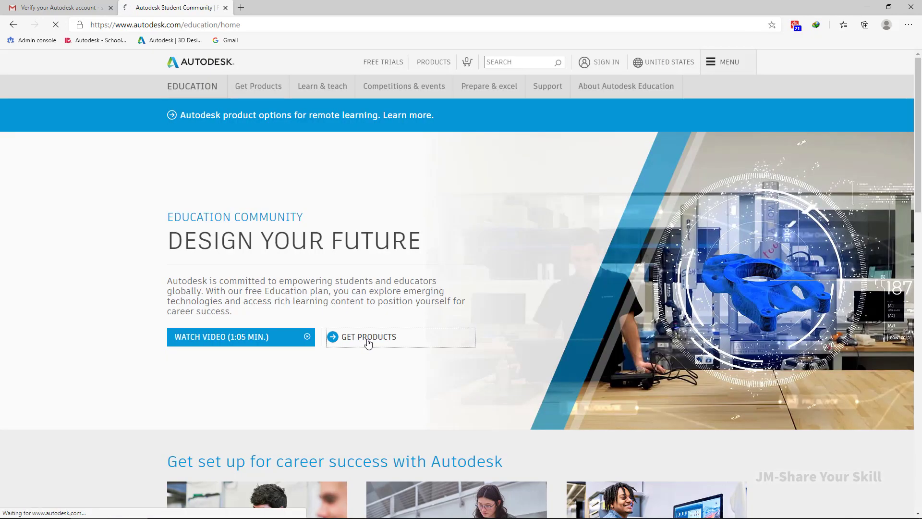
left_click(369, 337)
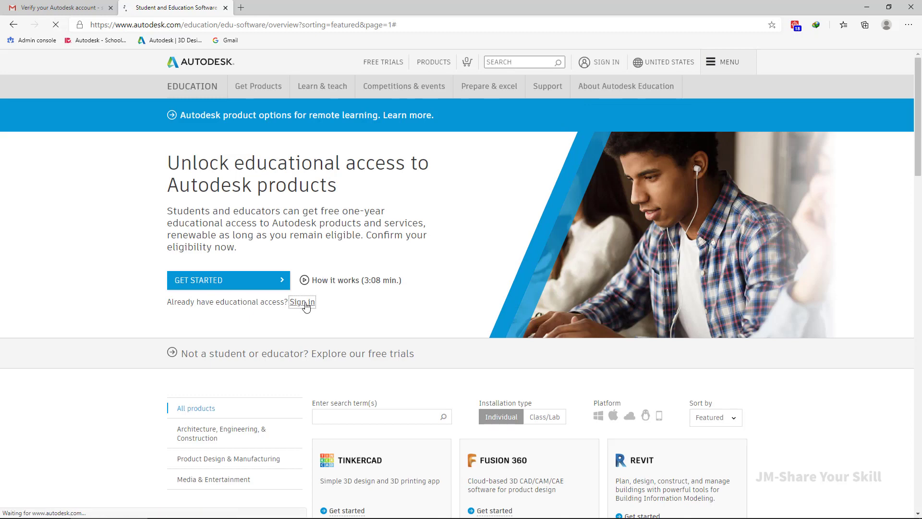
Sign in to existing educational access with the new account's email and password.
left_click(301, 301)
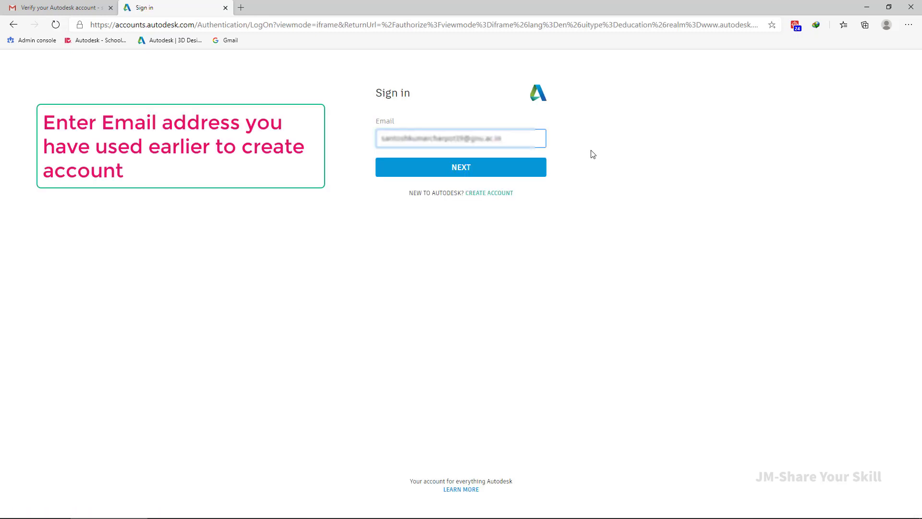
left_click(460, 167)
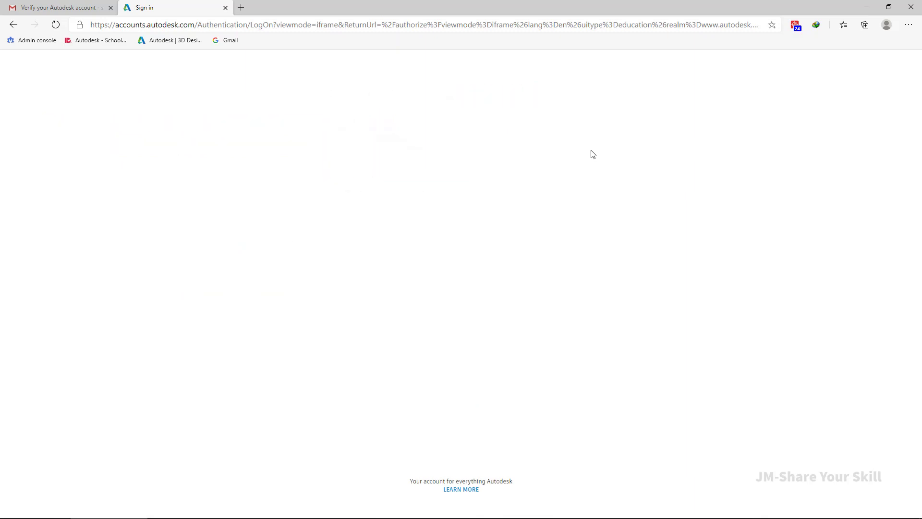
type("••••••••")
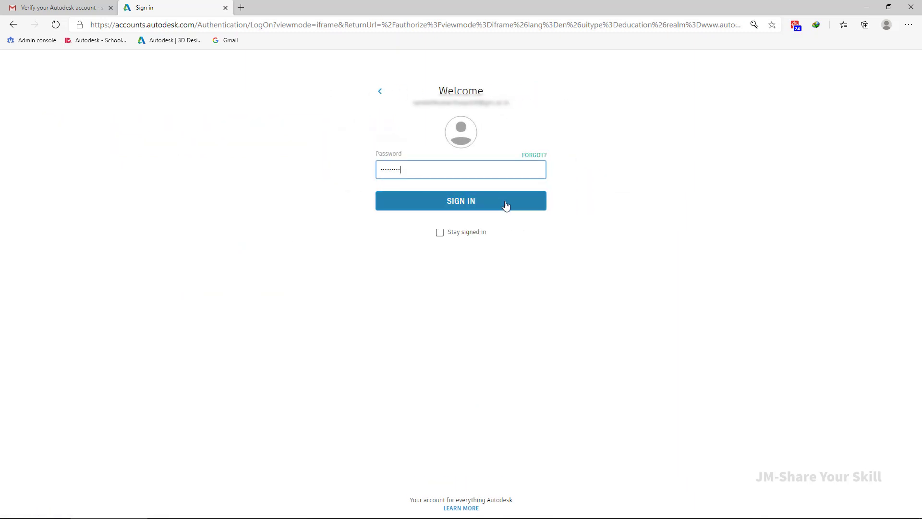
left_click(460, 201)
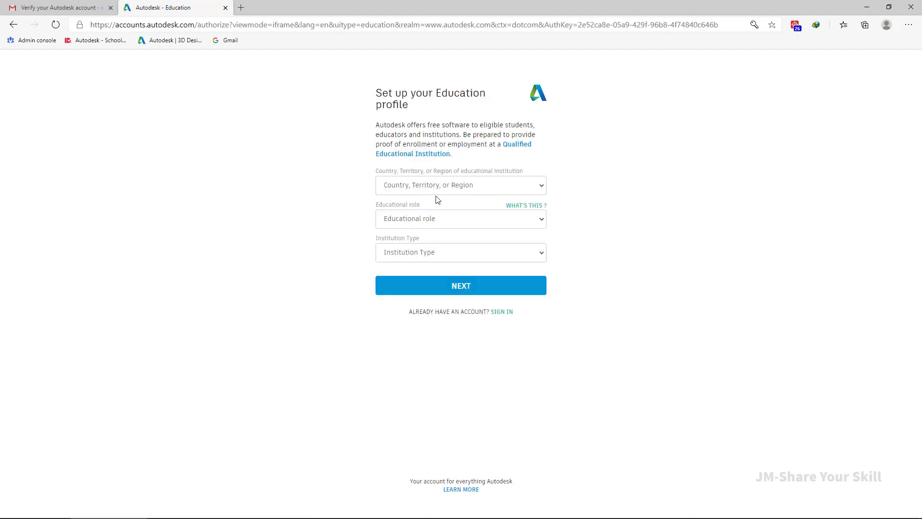
Set the education profile country to India.
key("f11")
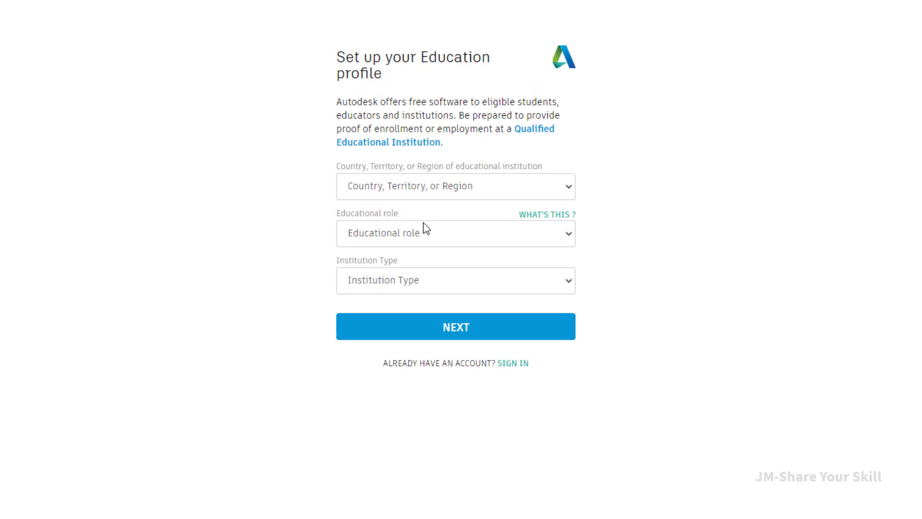
mouse_move(355, 288)
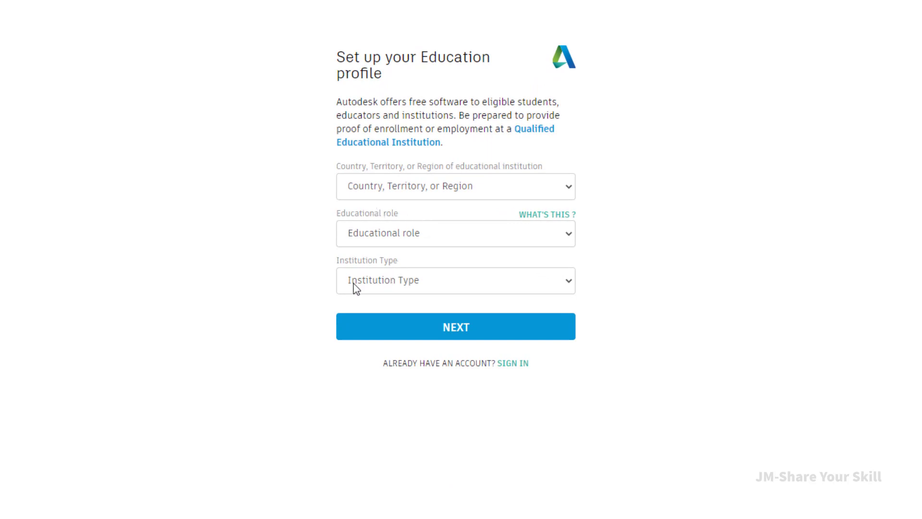
mouse_move(420, 189)
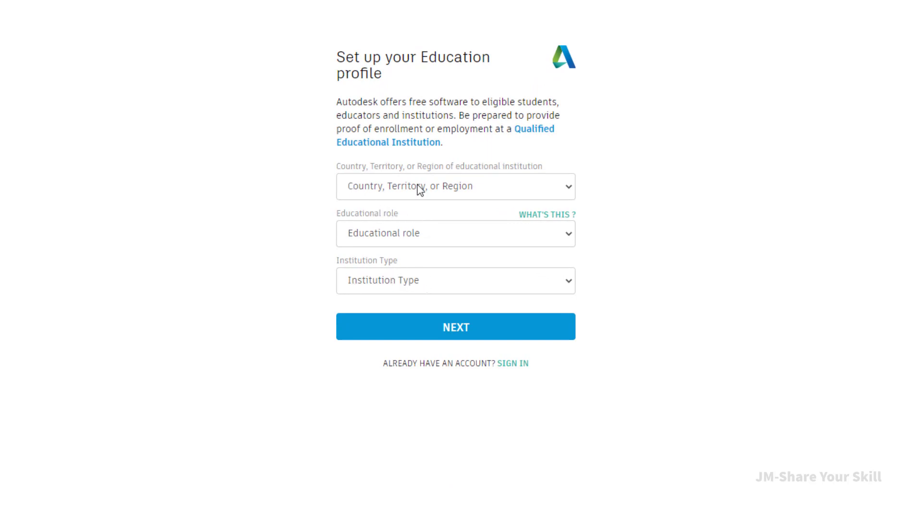
left_click(455, 186)
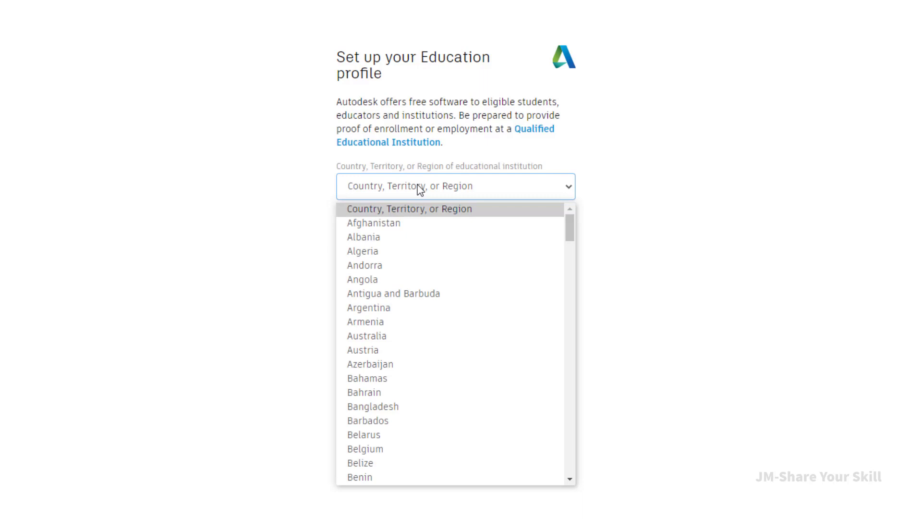
left_click(359, 478)
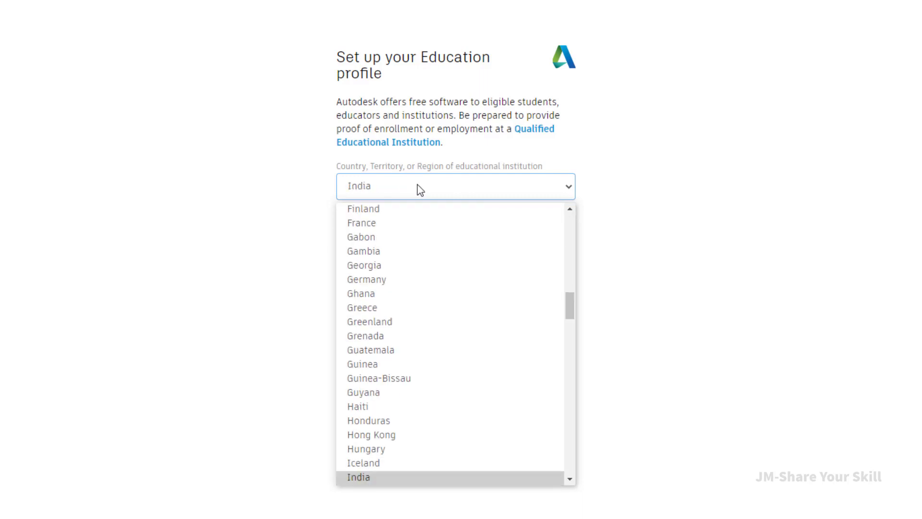
left_click(358, 477)
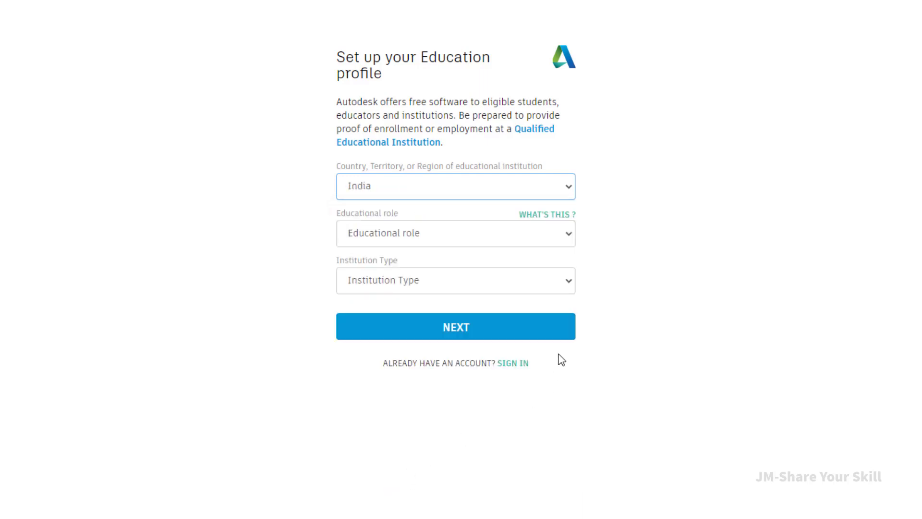
Set educational role to Student and institution type to University/Post-Secondary, then start the birth date.
left_click(455, 233)
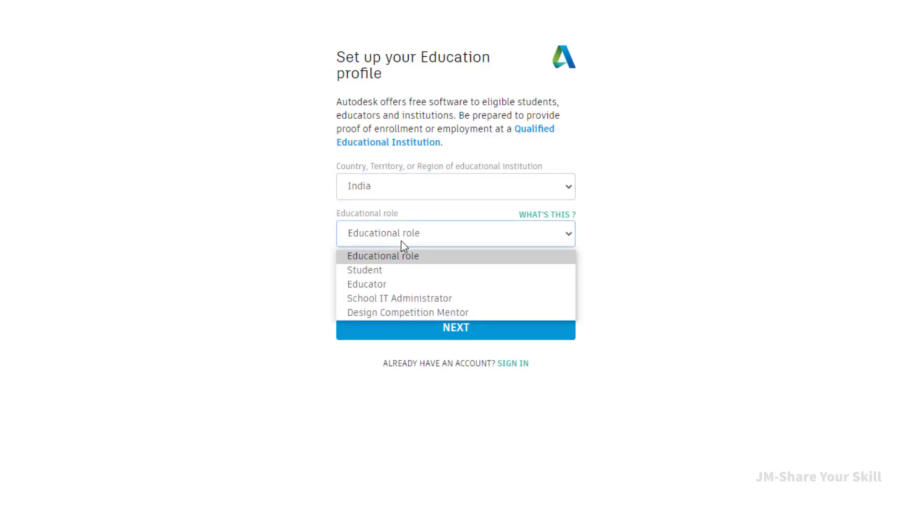
left_click(364, 269)
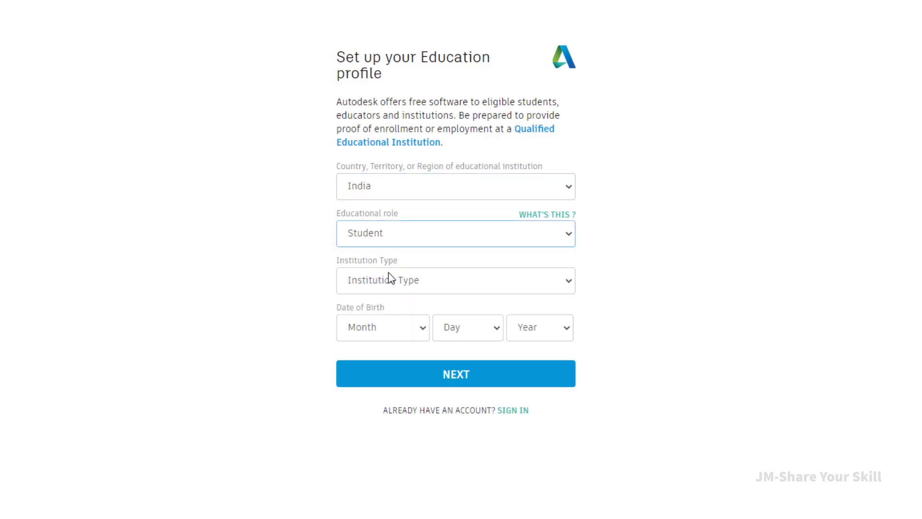
left_click(456, 280)
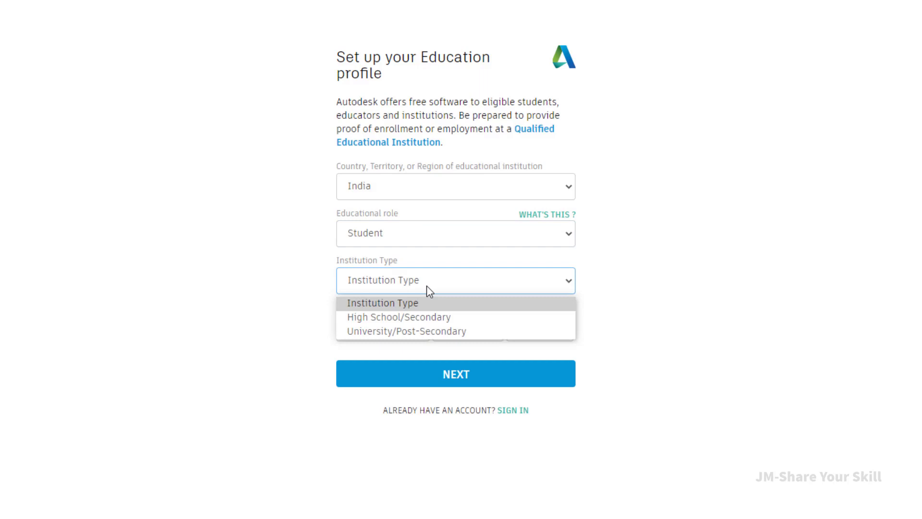
mouse_move(412, 321)
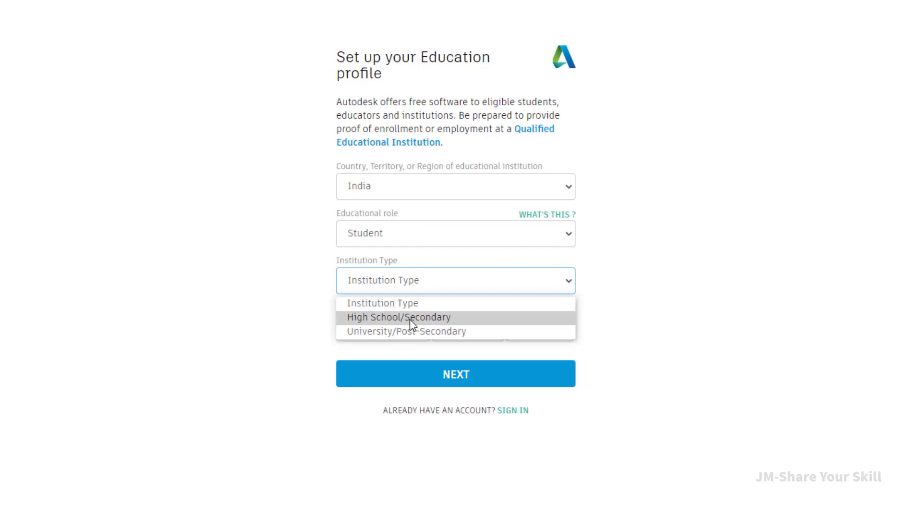
left_click(405, 330)
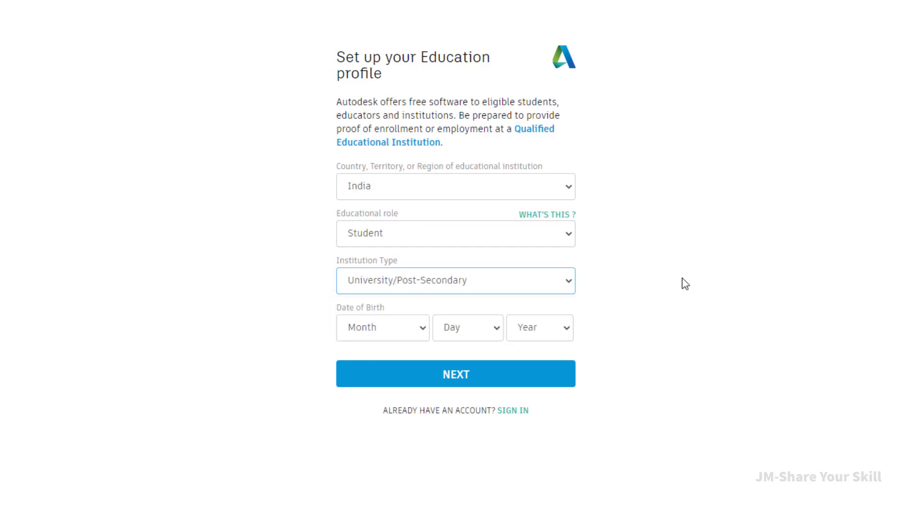
mouse_move(404, 274)
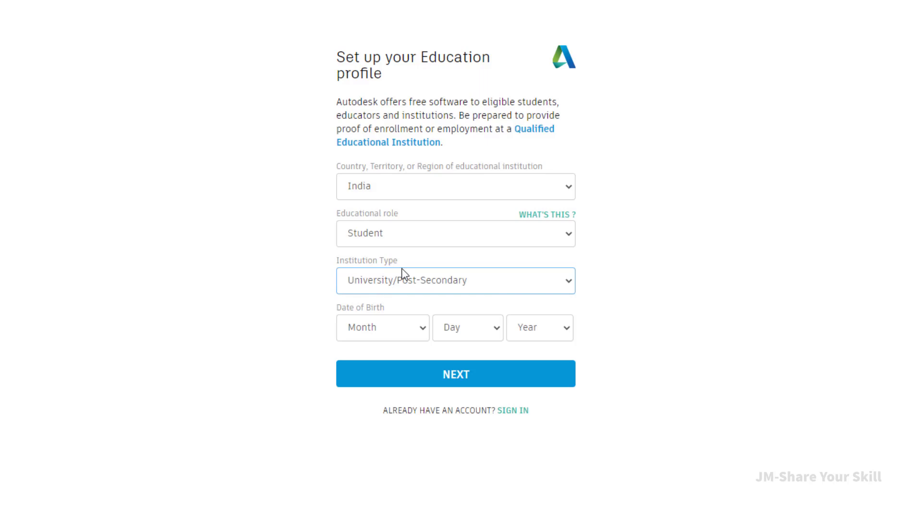
mouse_move(470, 289)
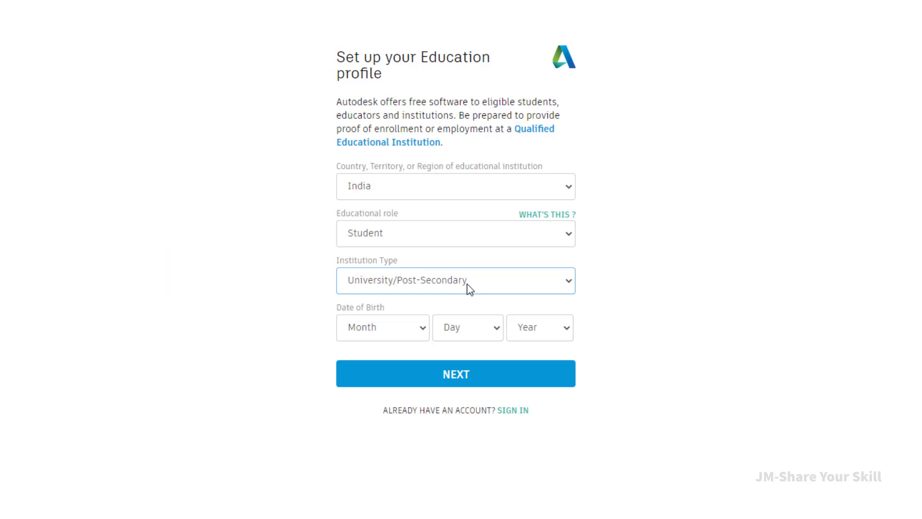
mouse_move(387, 338)
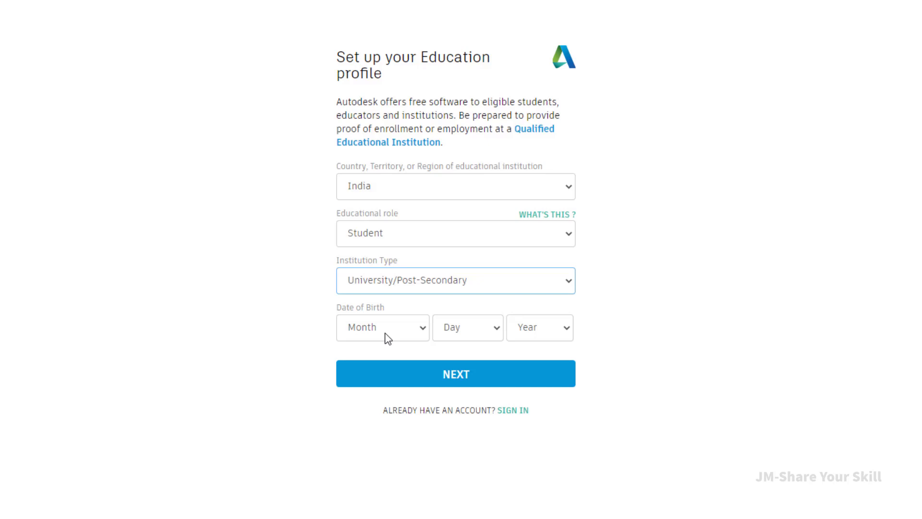
mouse_move(376, 327)
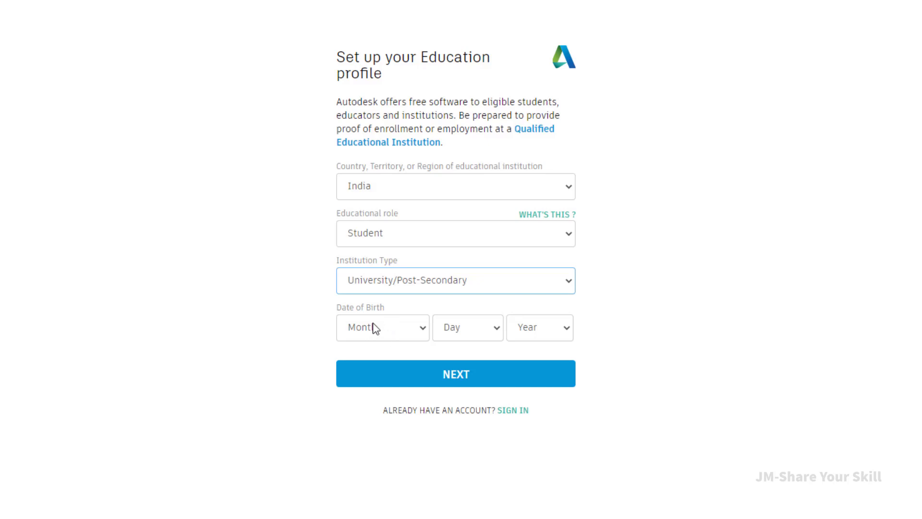
left_click(455, 374)
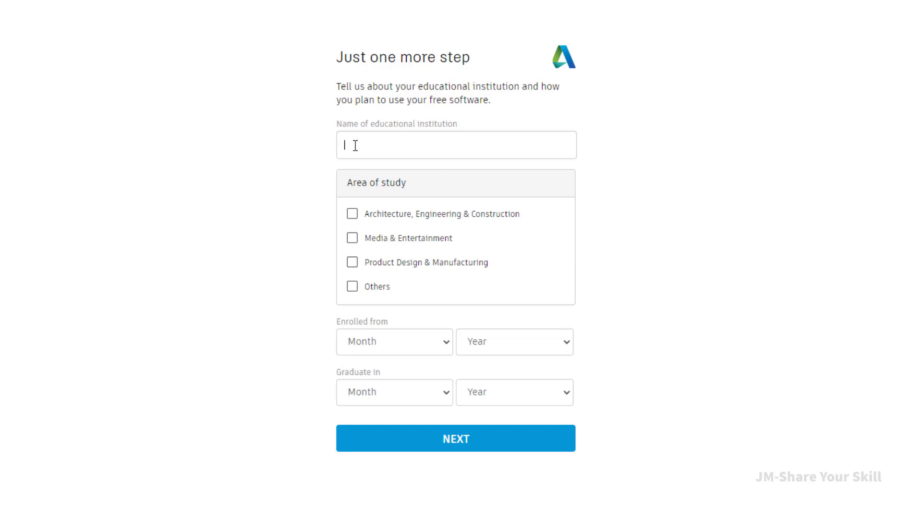
Choose Ganpat University Institute Of Technology and Architecture, Engineering & Construction as study area.
type("GANPAT")
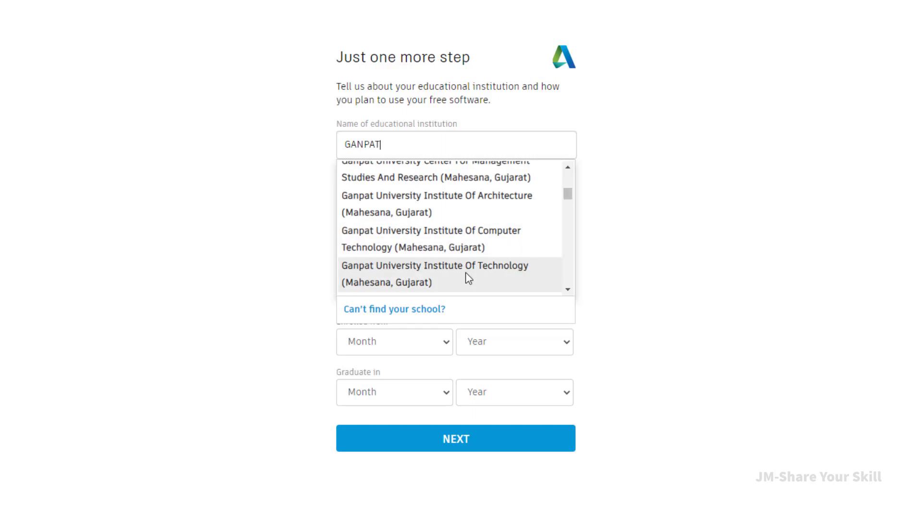
left_click(435, 265)
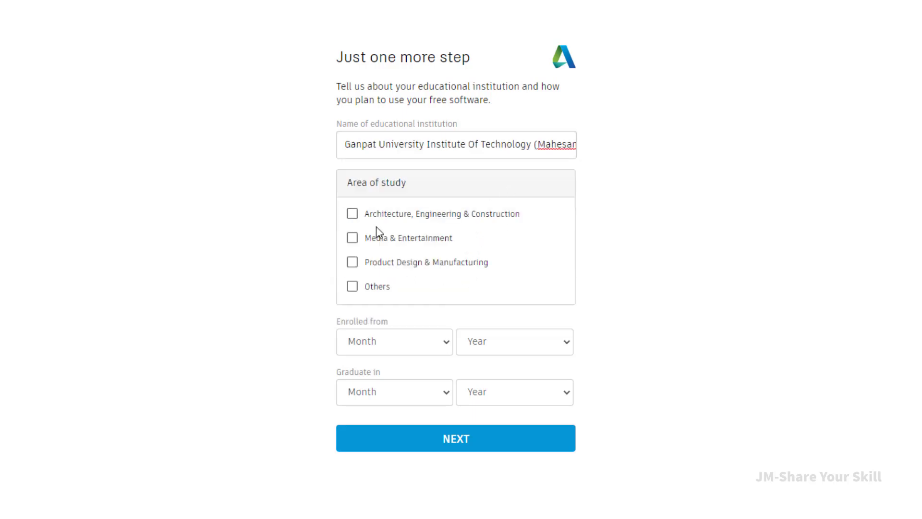
left_click(352, 213)
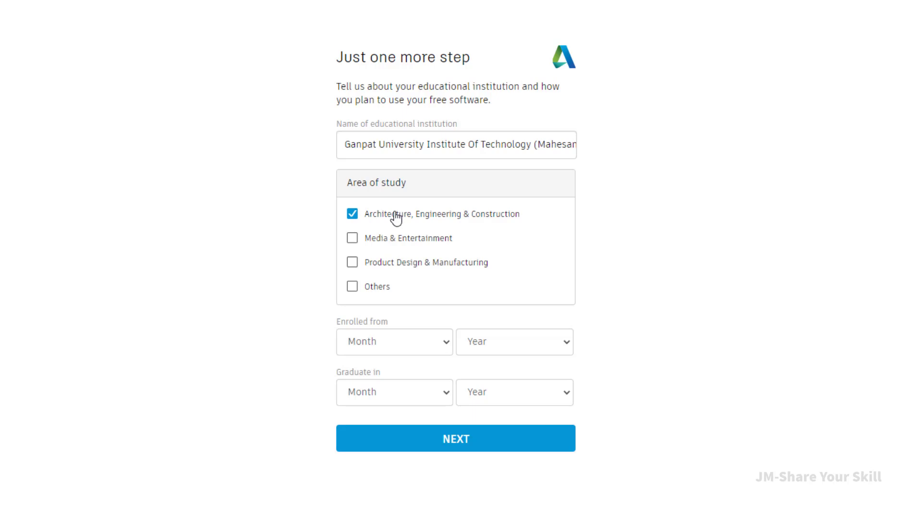
mouse_move(419, 352)
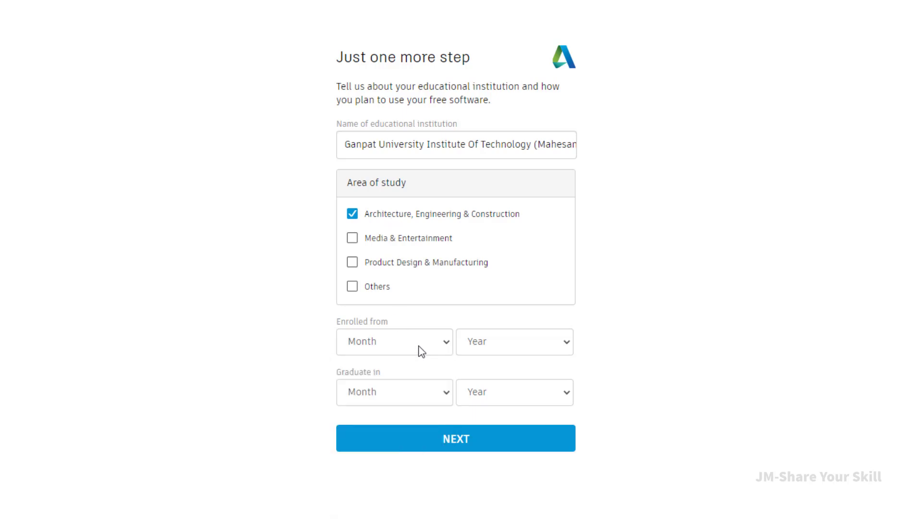
Set enrolment month to August and submit the institution details.
left_click(394, 341)
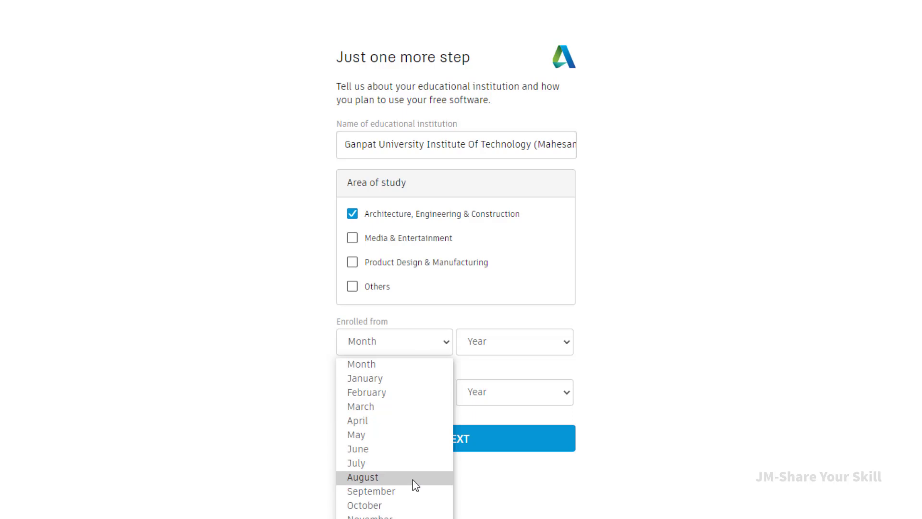
left_click(362, 477)
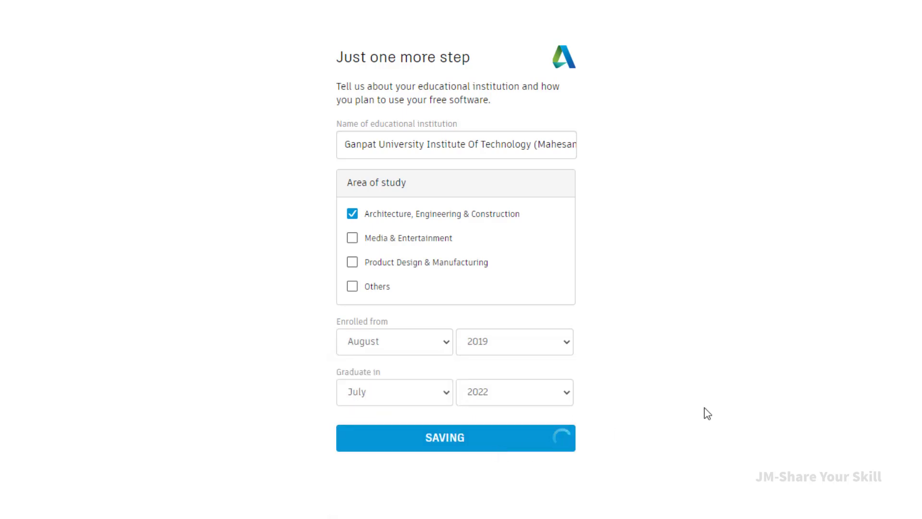
left_click(454, 438)
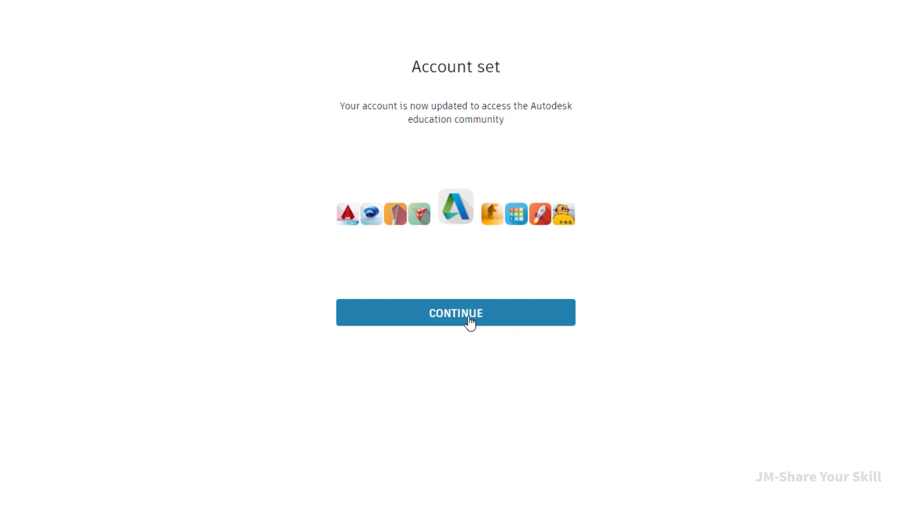
Continue to the education products page and get started with the eligibility check.
left_click(455, 312)
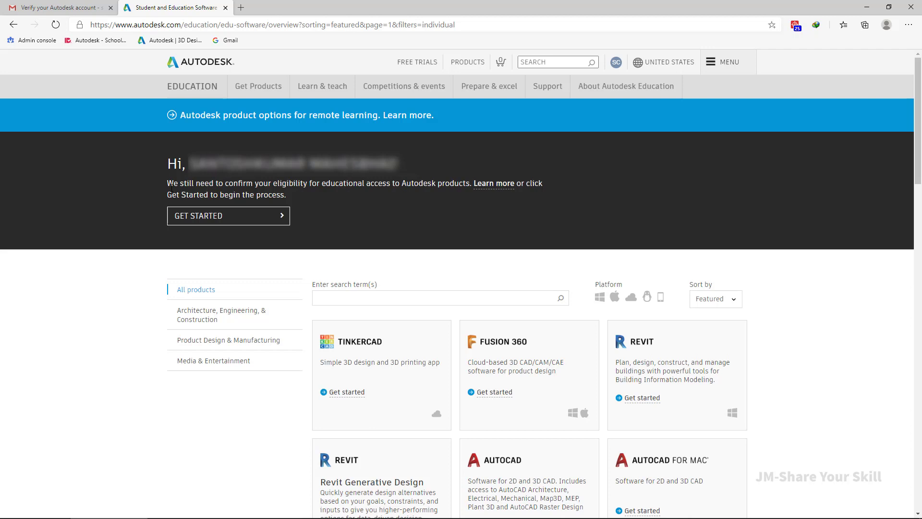
mouse_move(311, 193)
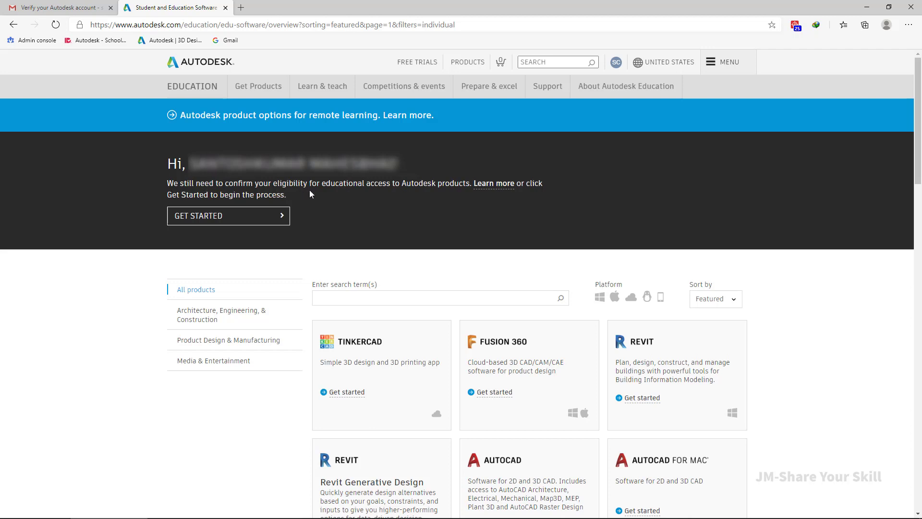
mouse_move(410, 197)
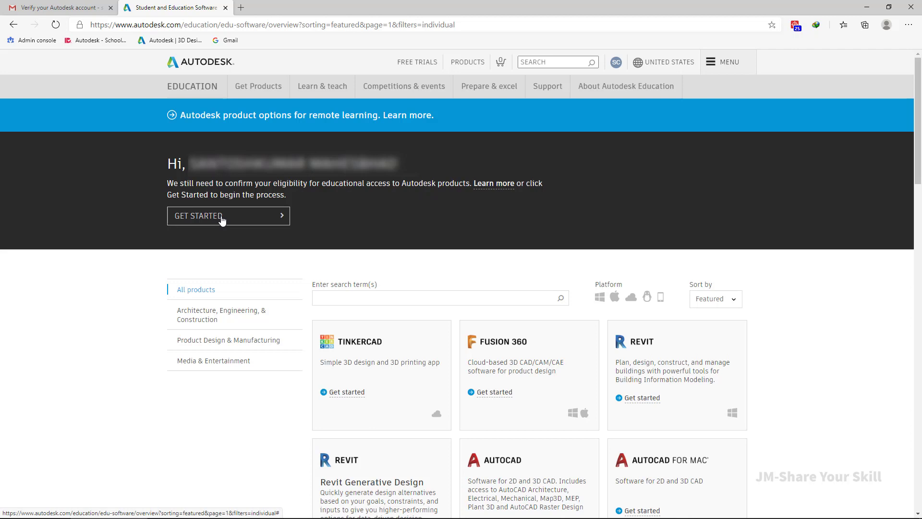
left_click(228, 216)
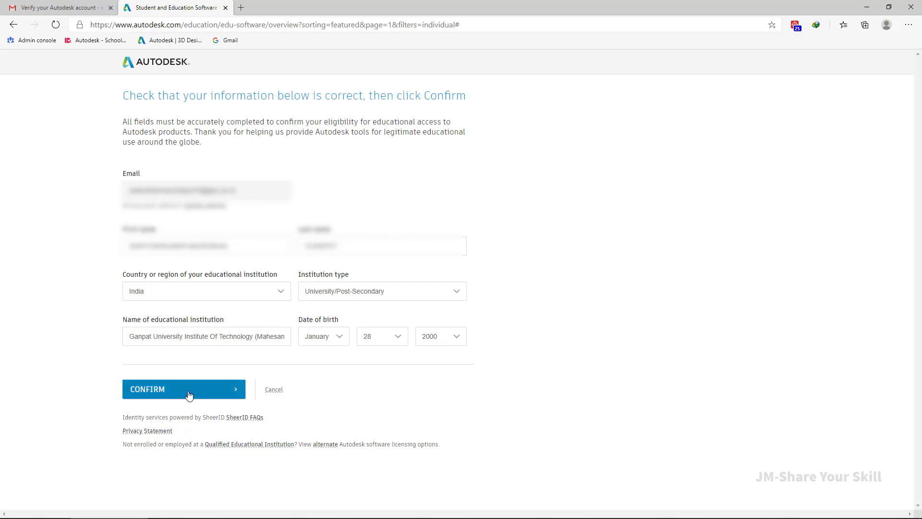
Confirm the pre-filled eligibility info, upload the proof-of-enrolment PDF and submit it for verification.
left_click(183, 389)
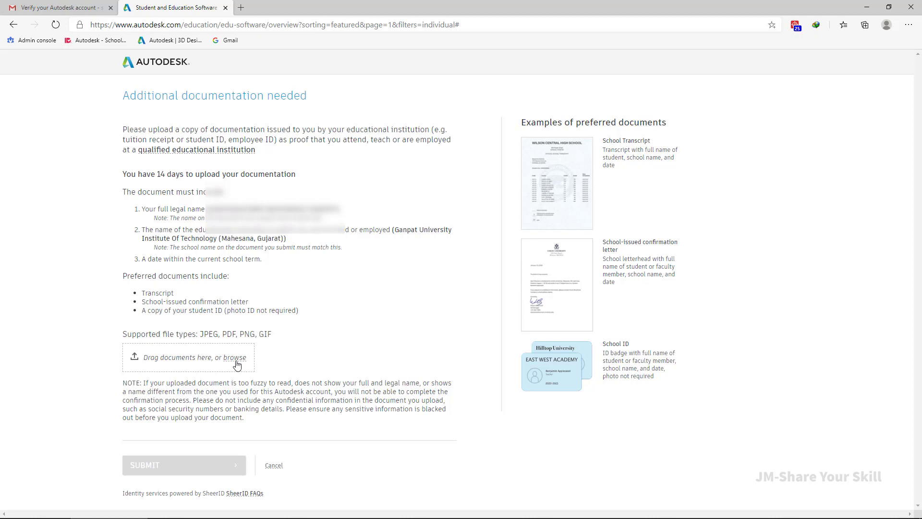
left_click(208, 357)
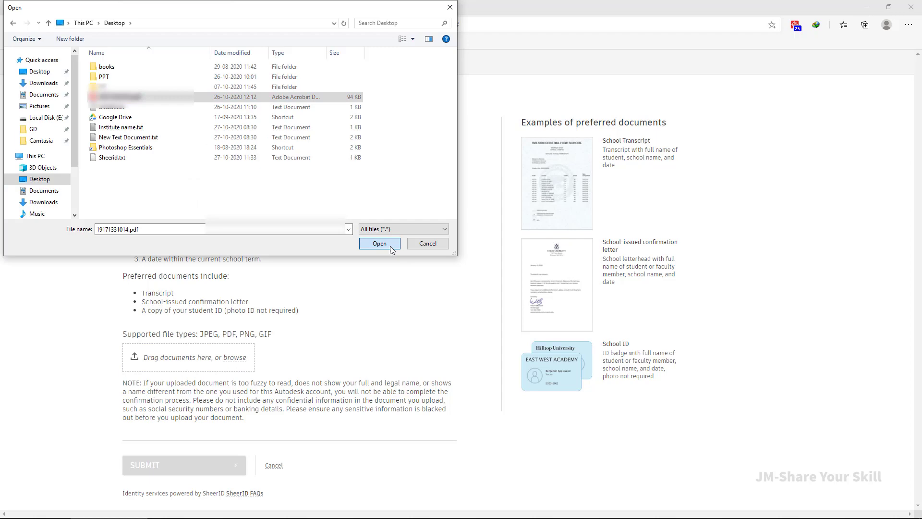
left_click(379, 243)
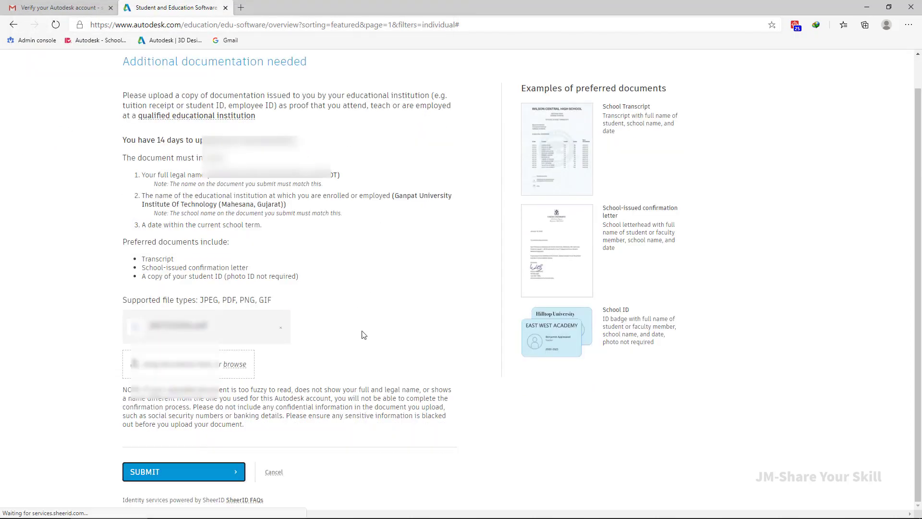
left_click(183, 470)
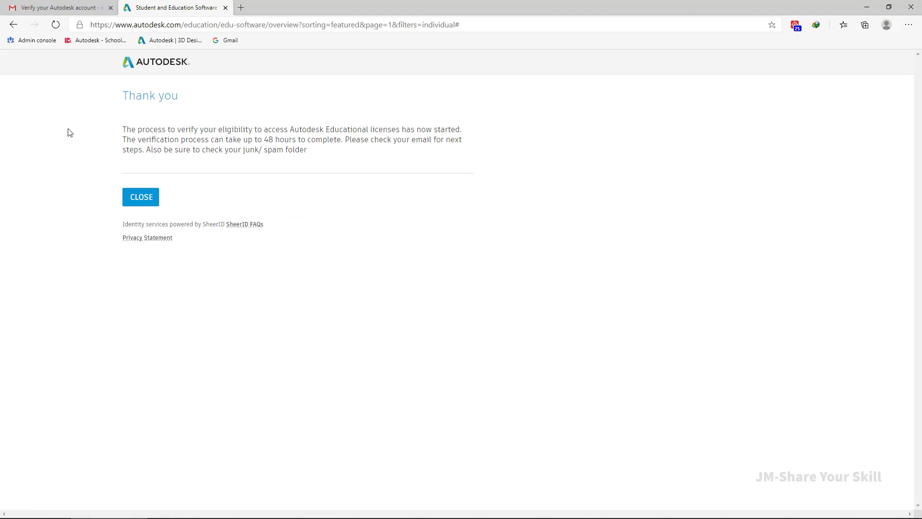
mouse_move(318, 157)
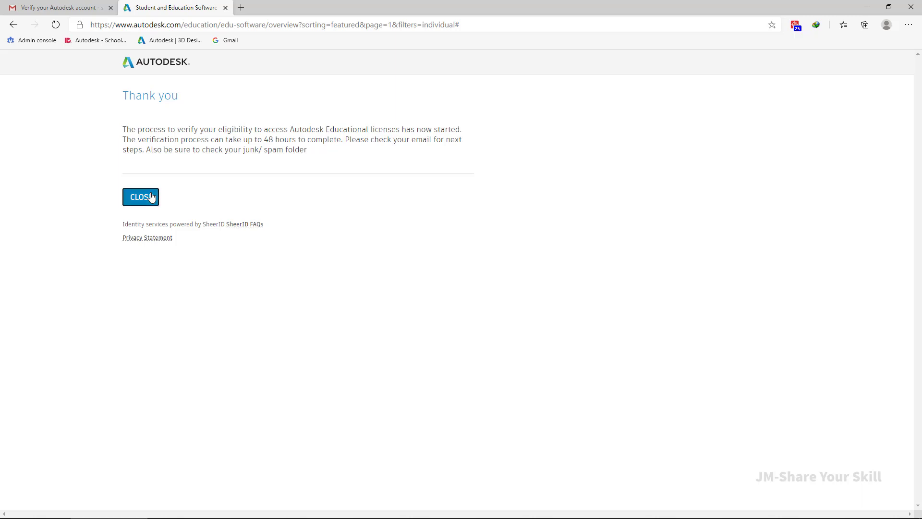
left_click(140, 196)
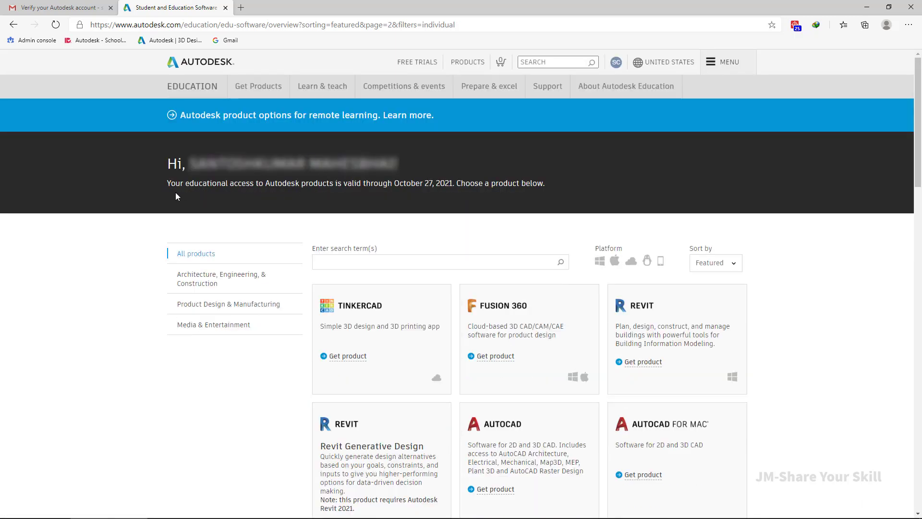
mouse_move(419, 197)
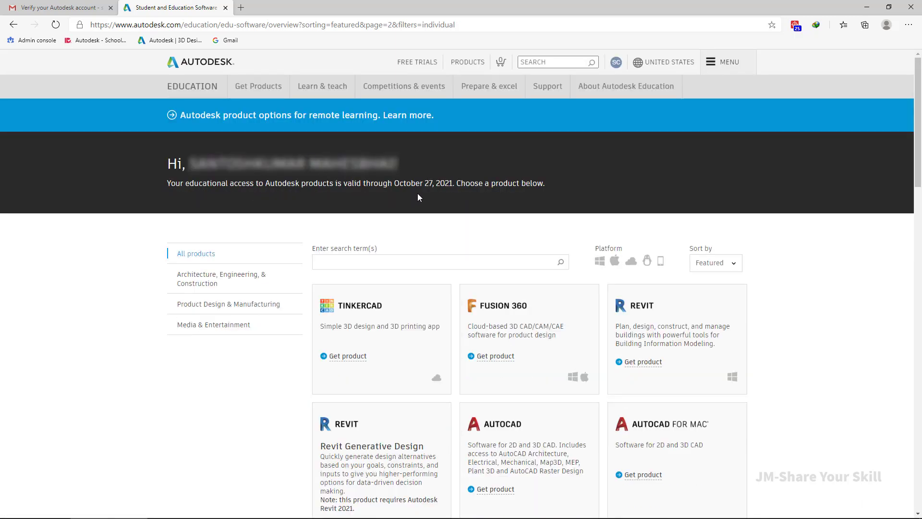
mouse_move(444, 194)
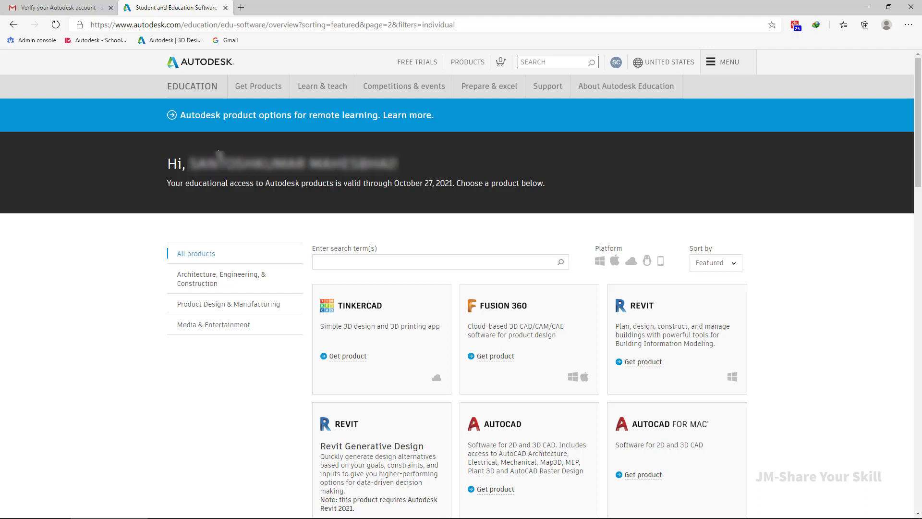
mouse_move(131, 171)
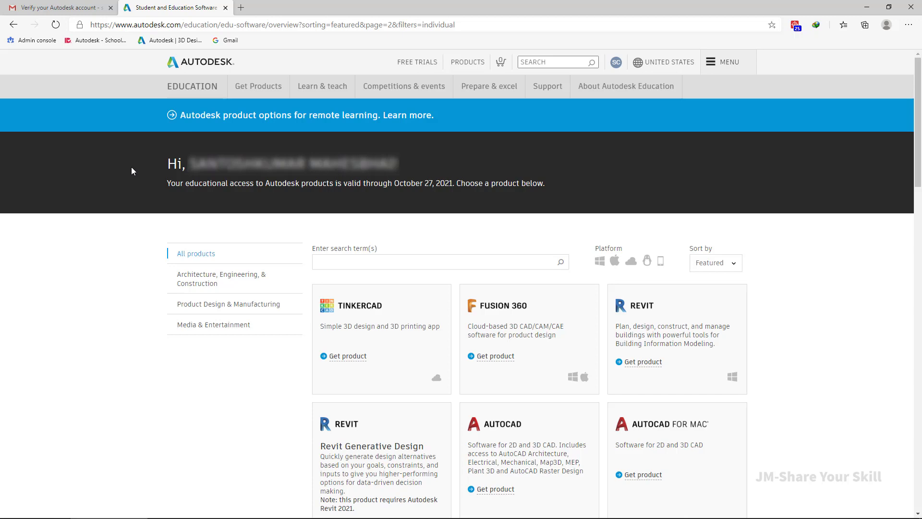
mouse_move(559, 165)
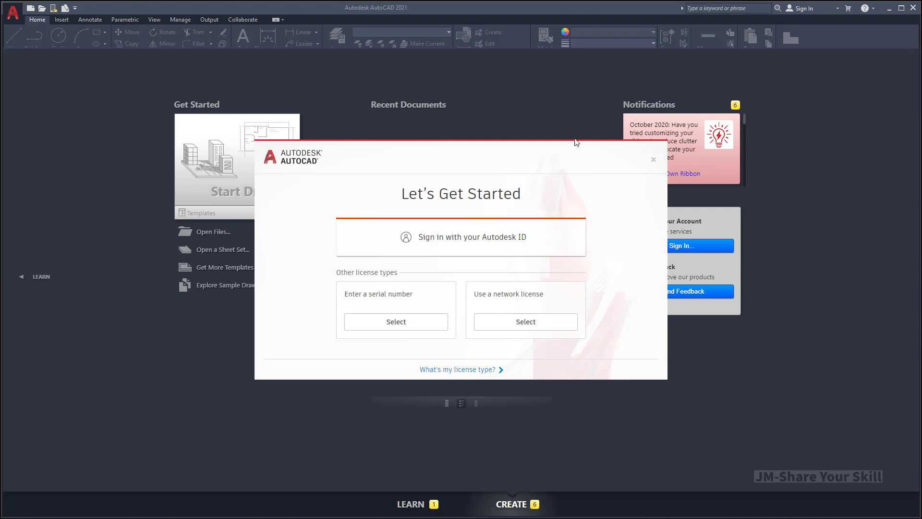
mouse_move(448, 264)
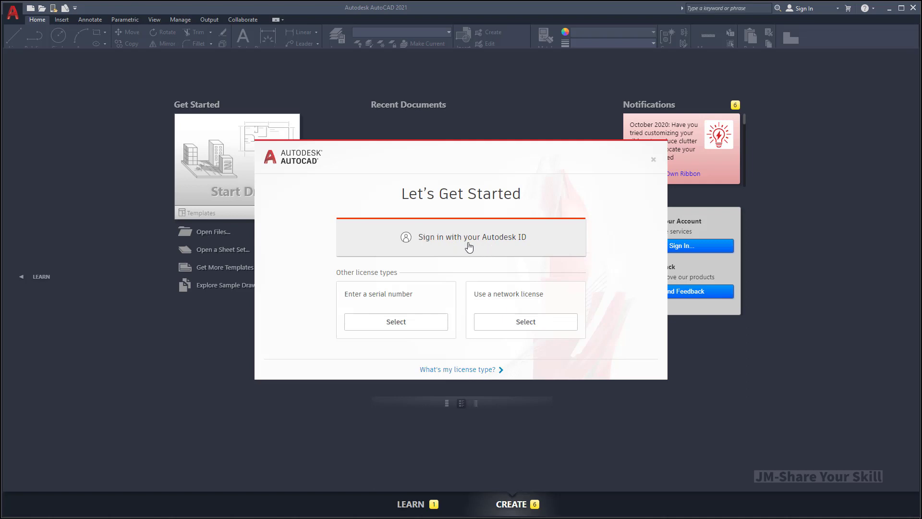
Sign in to AutoCAD 2021 with the Autodesk ID email and password.
left_click(460, 237)
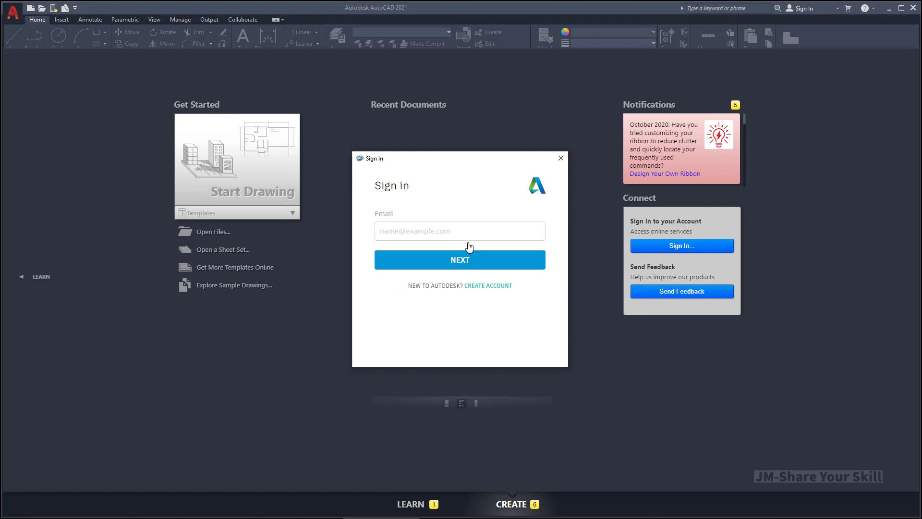
left_click(459, 231)
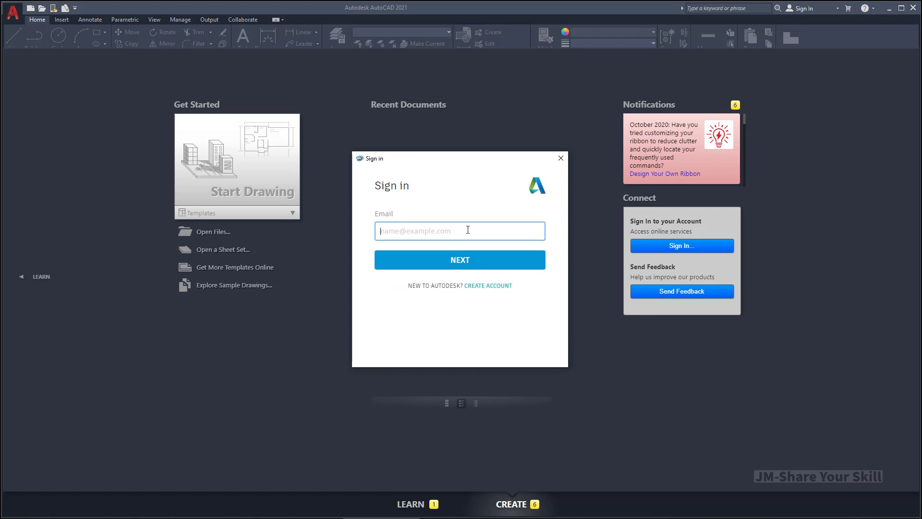
left_click(459, 260)
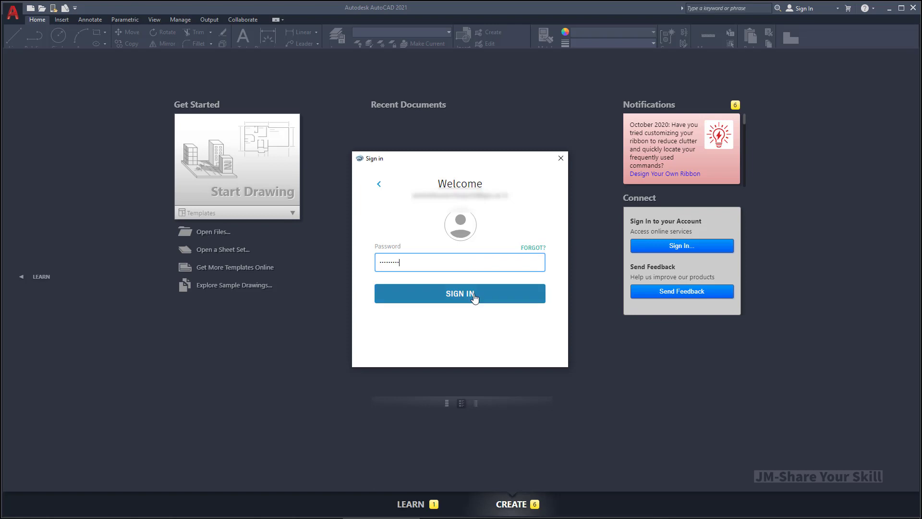
left_click(459, 294)
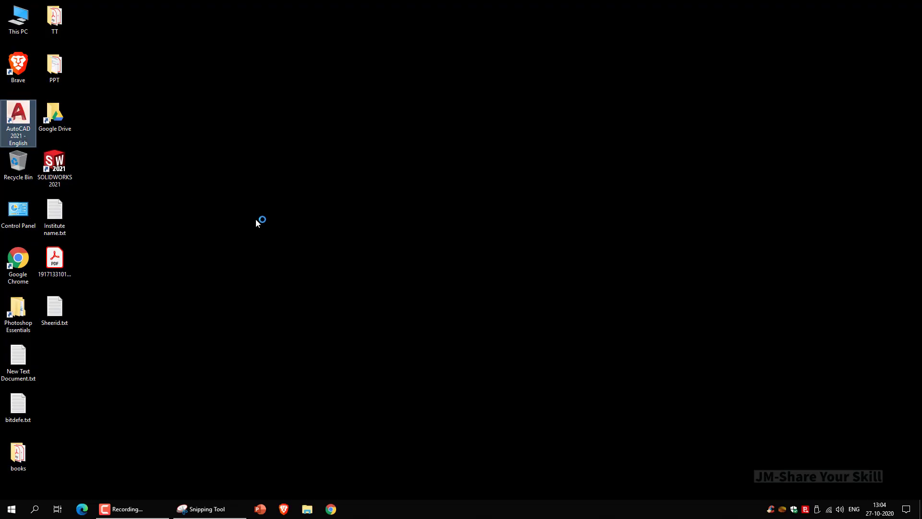
Relaunch AutoCAD 2021 signed in and expand its license in License Manager, expiring October 22, 2021.
double_click(18, 112)
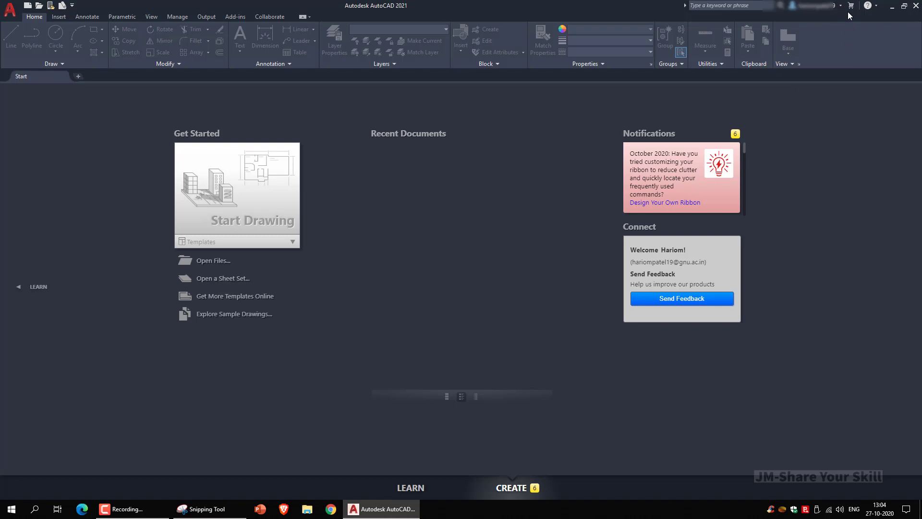
left_click(818, 6)
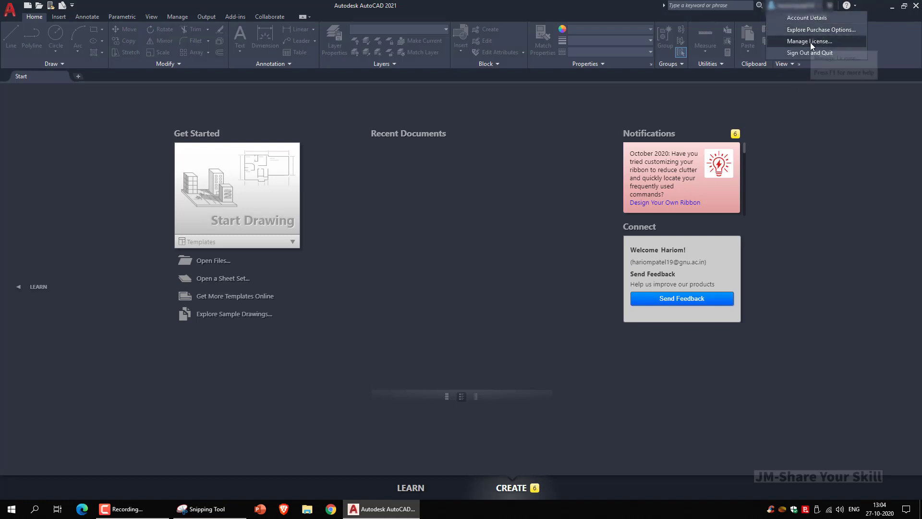
left_click(810, 41)
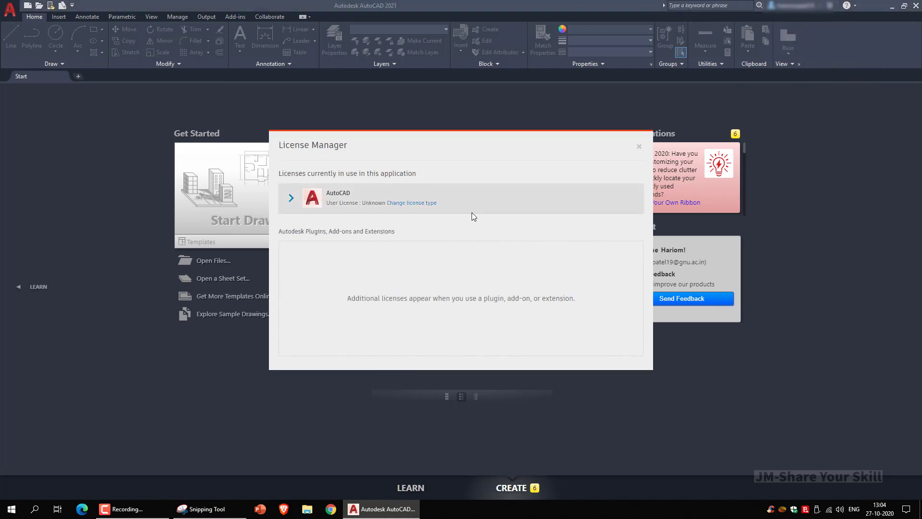
left_click(290, 198)
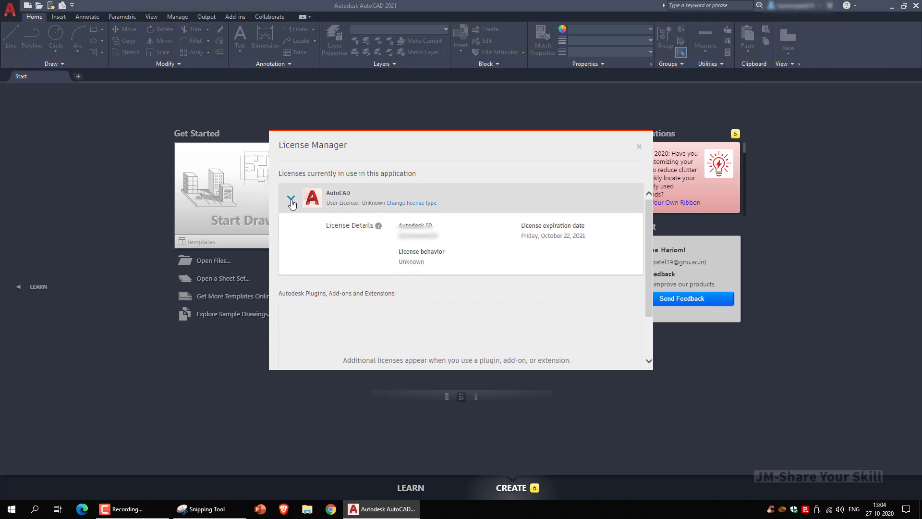